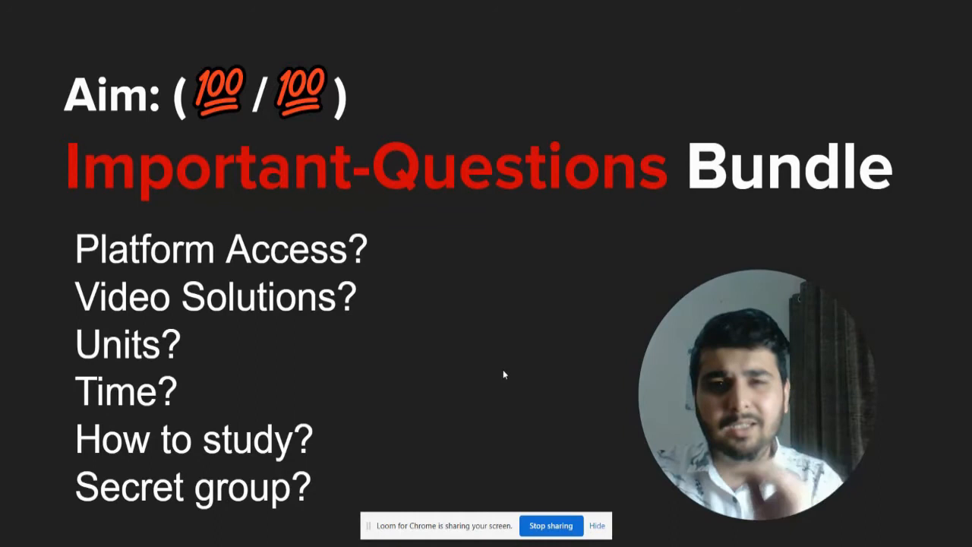
Step: Switch away from the Important-Questions Bundle slide to another open window
{"action": "key", "text": "alt+tab"}
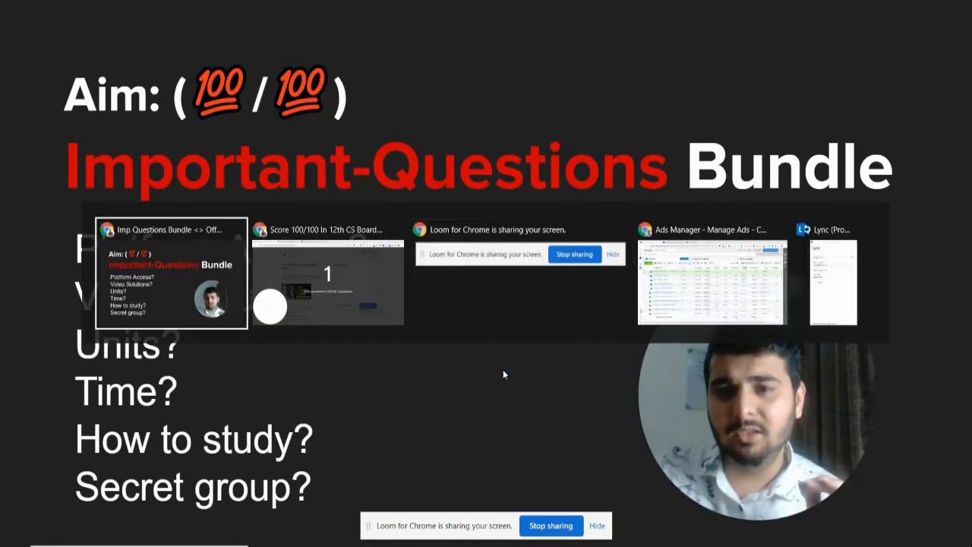
Step: Show the Razorpay ₹99 payment page for the Score 100/100 In 12th CS Board Exam bundle
{"action": "left_click", "coordinate": [328, 281]}
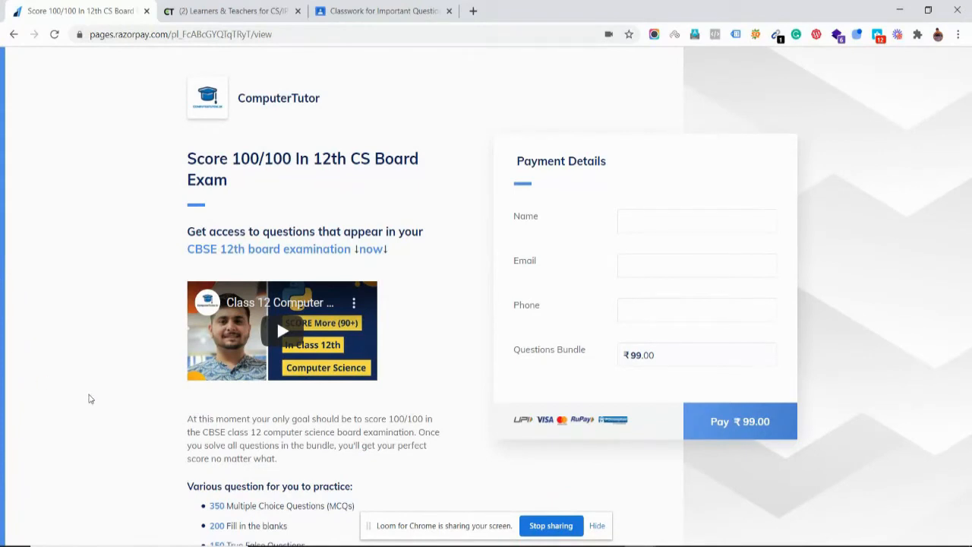
{"action": "scroll", "scroll_direction": "down", "scroll_amount": 3}
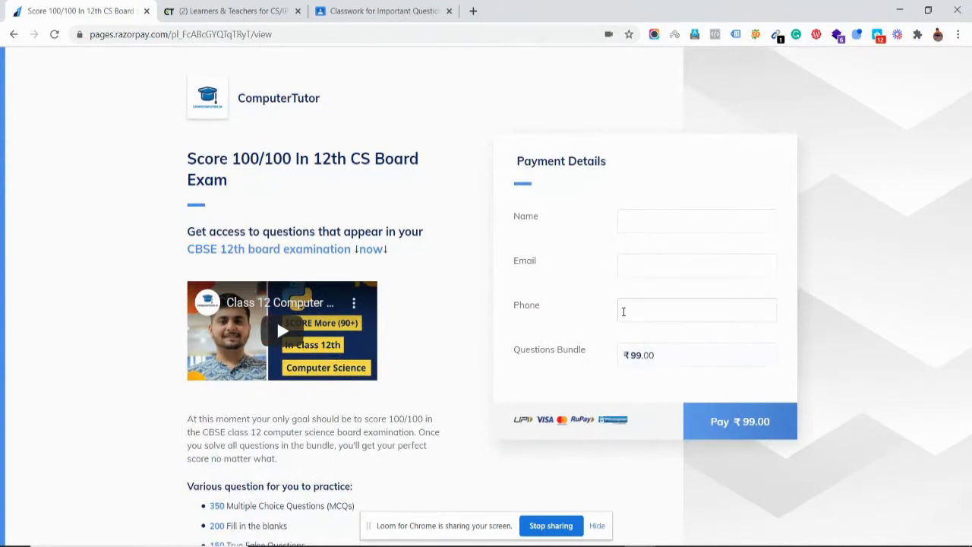
{"action": "scroll", "scroll_direction": "down", "scroll_amount": 3}
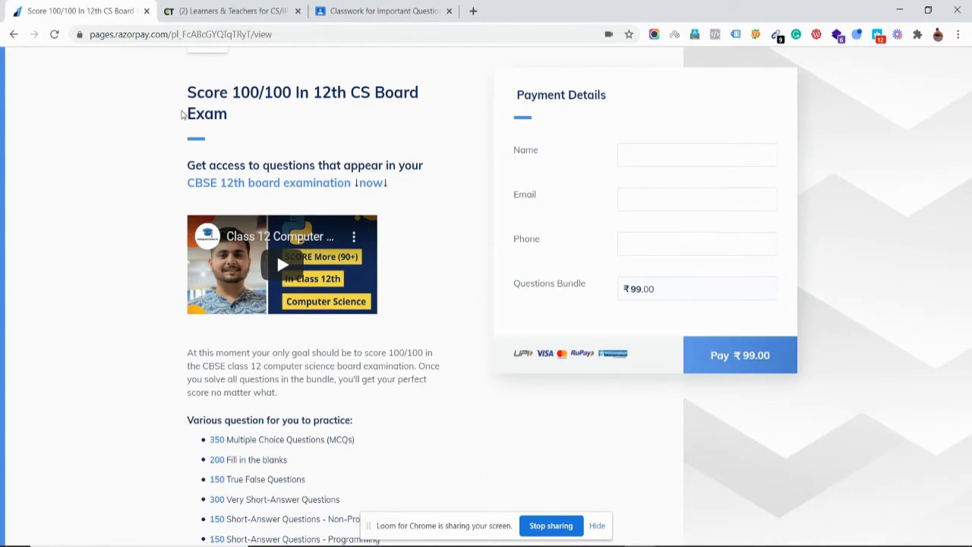
Step: Highlight 'Short-Answer Questions' in the bundle's question-type list, then move to the bundle's class page
{"action": "scroll", "scroll_direction": "down", "scroll_amount": 3}
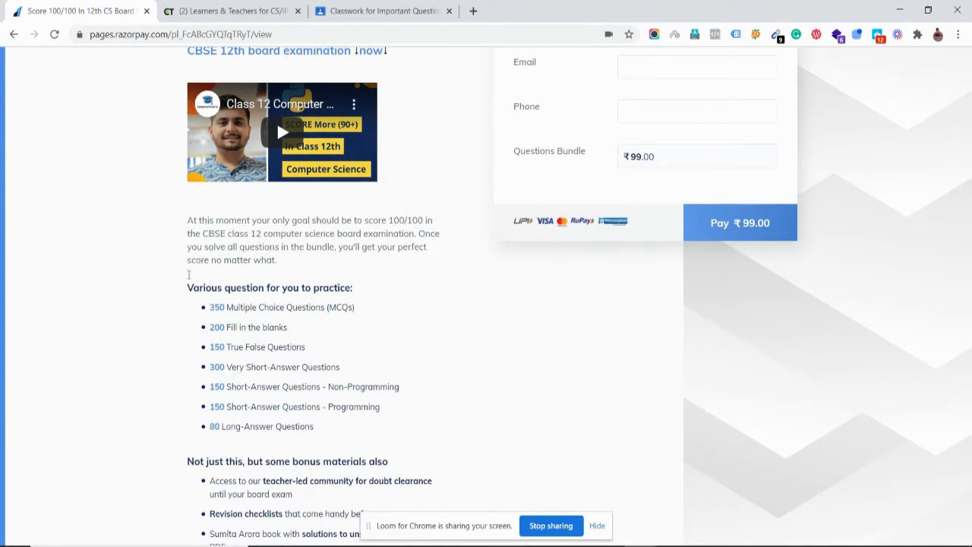
{"action": "mouse_move", "coordinate": [179, 295]}
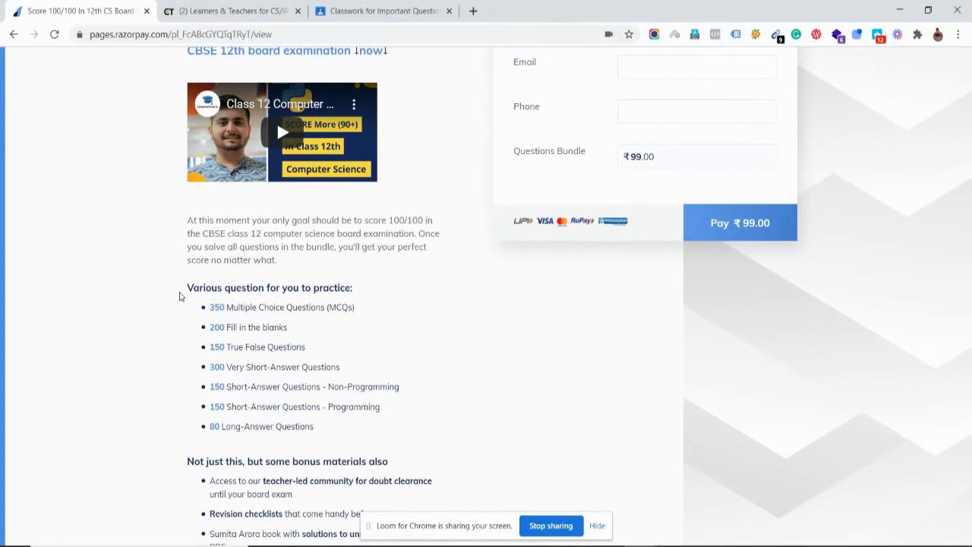
{"action": "mouse_move", "coordinate": [237, 307]}
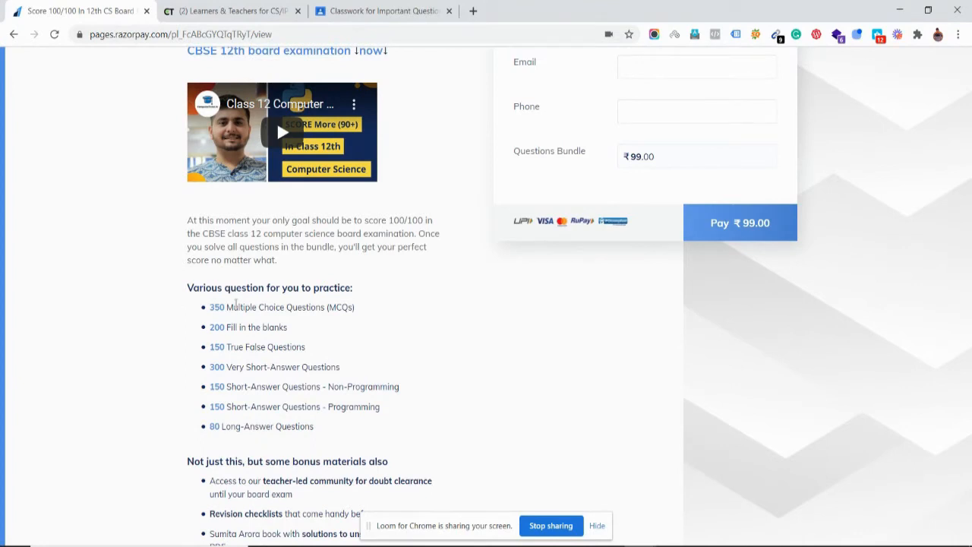
{"action": "double_click", "coordinate": [288, 307]}
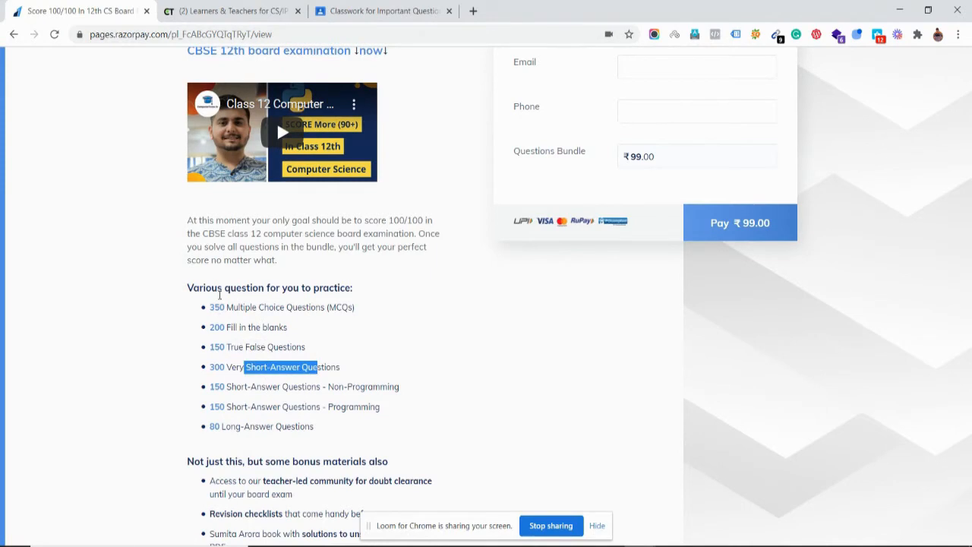
{"action": "mouse_move", "coordinate": [204, 302]}
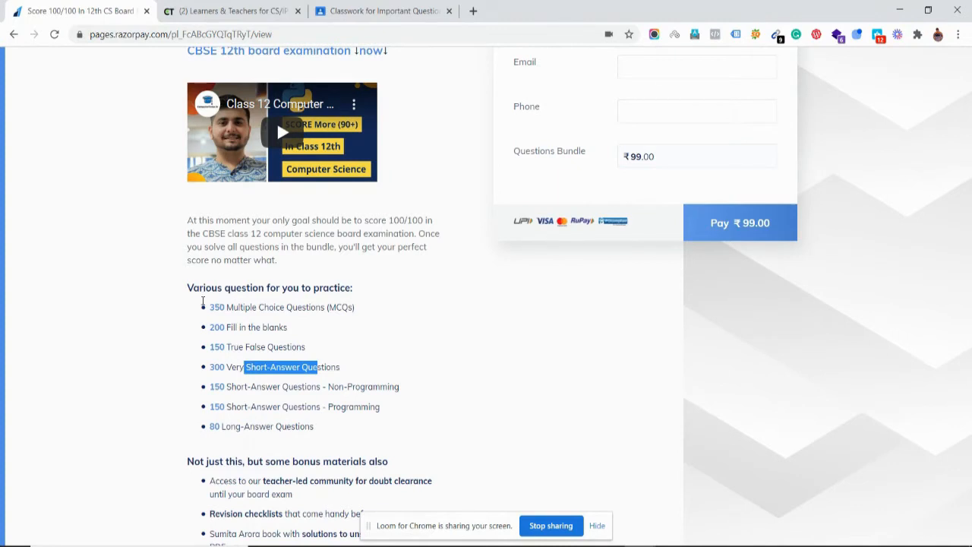
{"action": "mouse_move", "coordinate": [205, 304]}
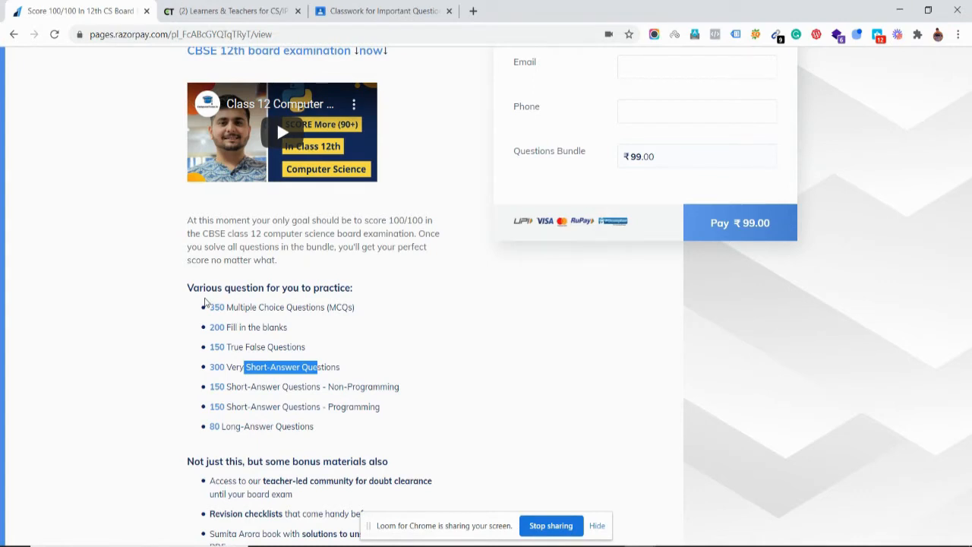
{"action": "mouse_move", "coordinate": [267, 320]}
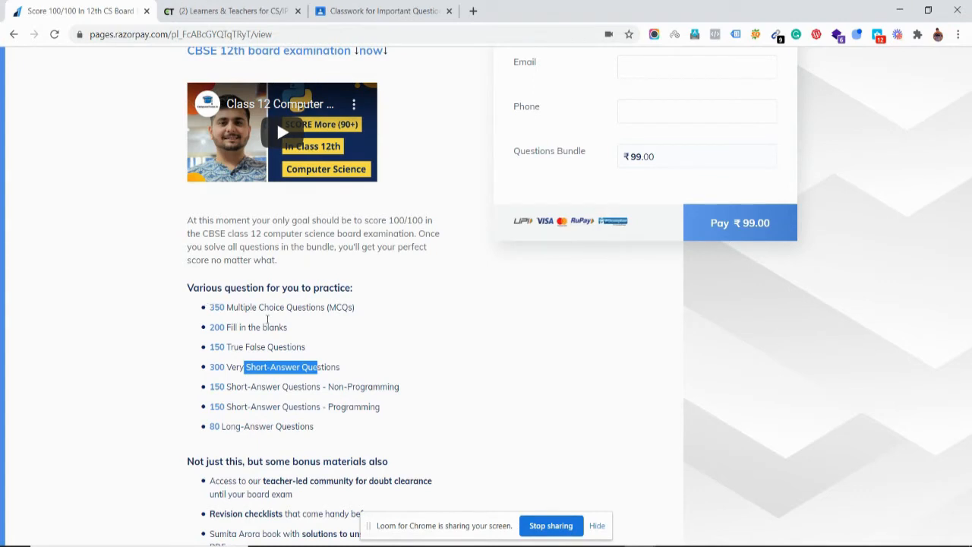
{"action": "scroll", "scroll_direction": "down", "scroll_amount": 3}
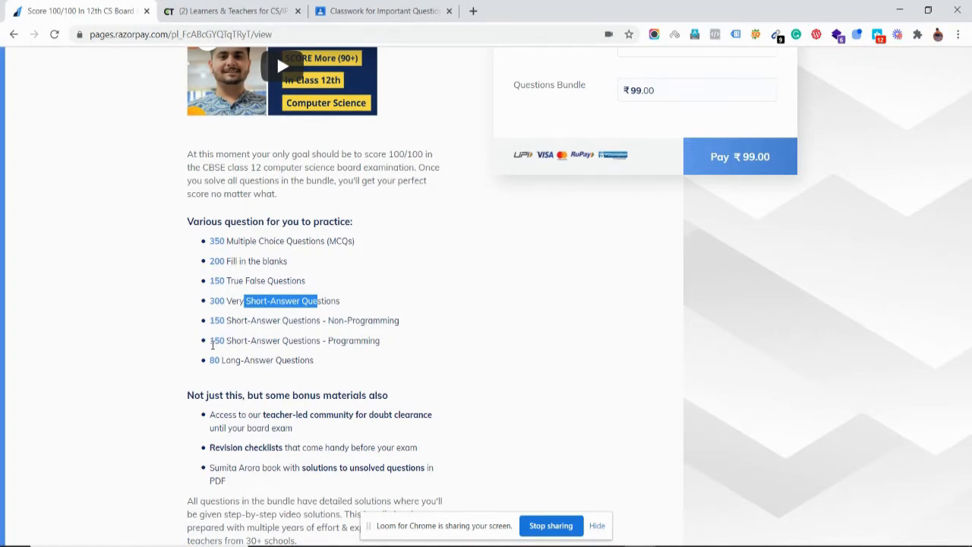
{"action": "left_click", "coordinate": [398, 11]}
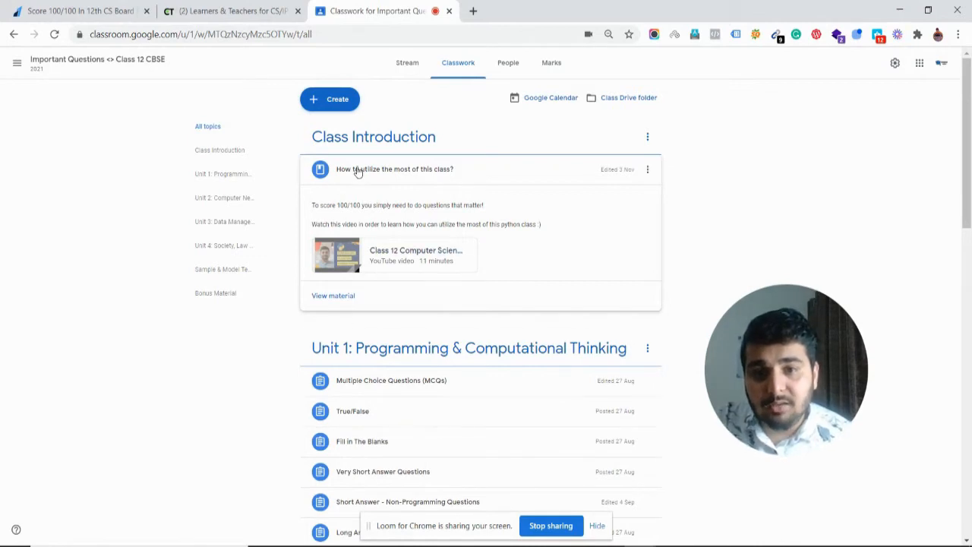
Step: Review the Classwork unit listings, then switch to the Computer Tutor community site
{"action": "scroll", "scroll_direction": "down", "scroll_amount": 3}
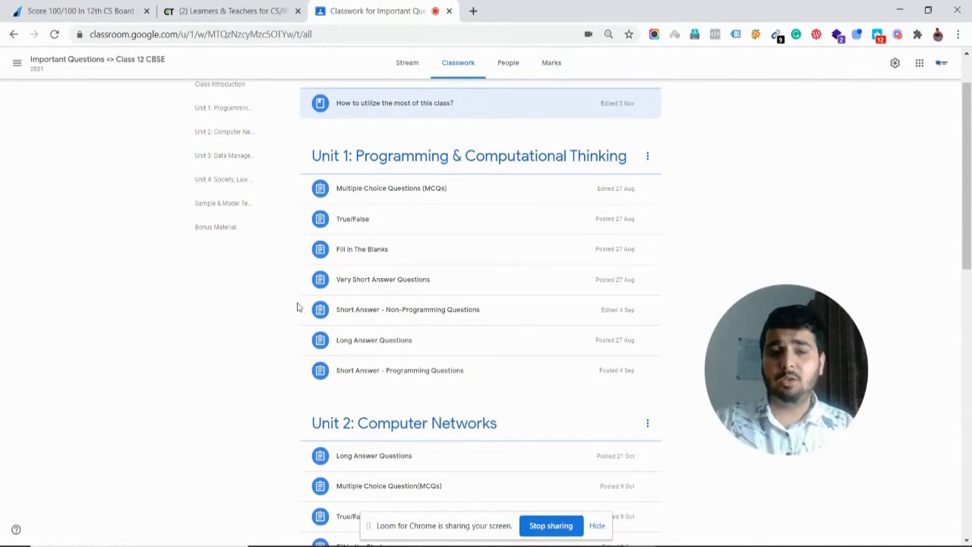
{"action": "mouse_move", "coordinate": [234, 315]}
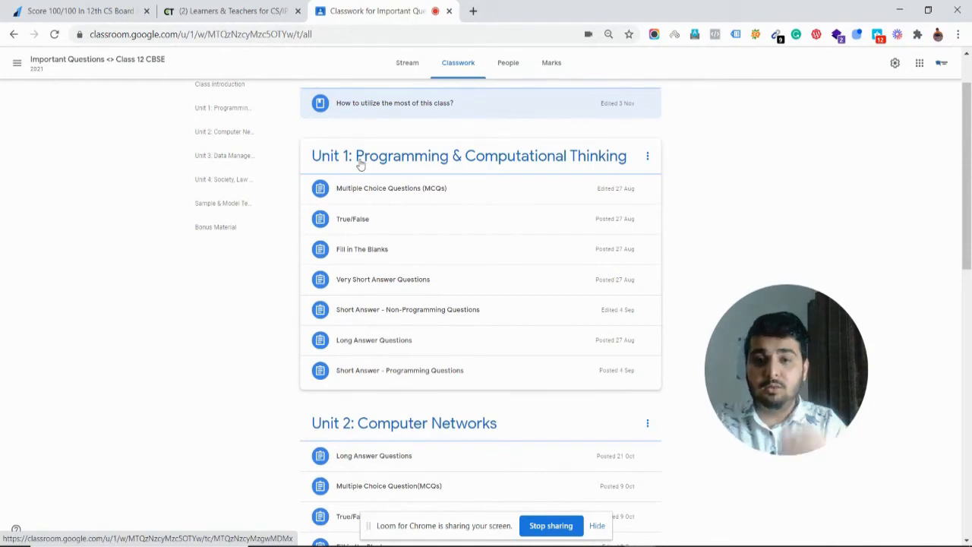
{"action": "mouse_move", "coordinate": [419, 353]}
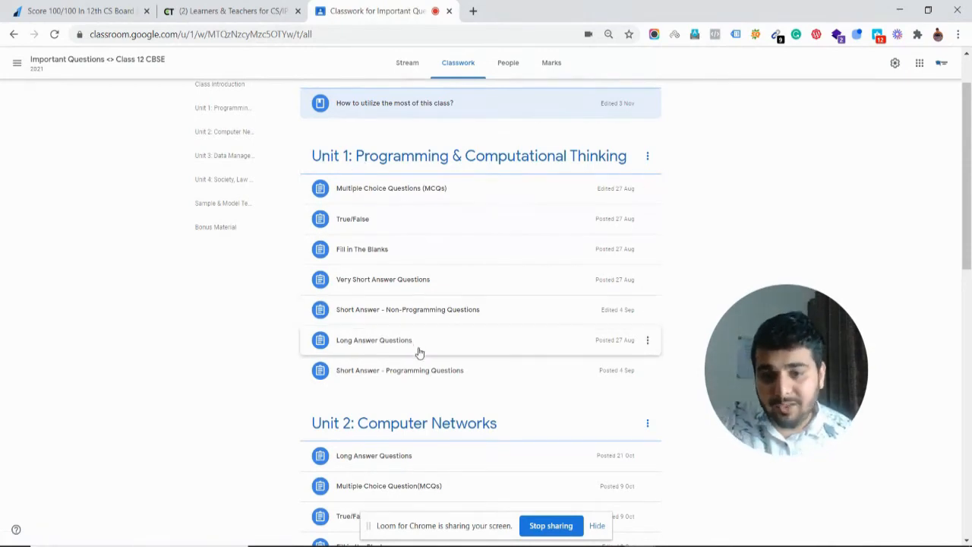
{"action": "mouse_move", "coordinate": [444, 231]}
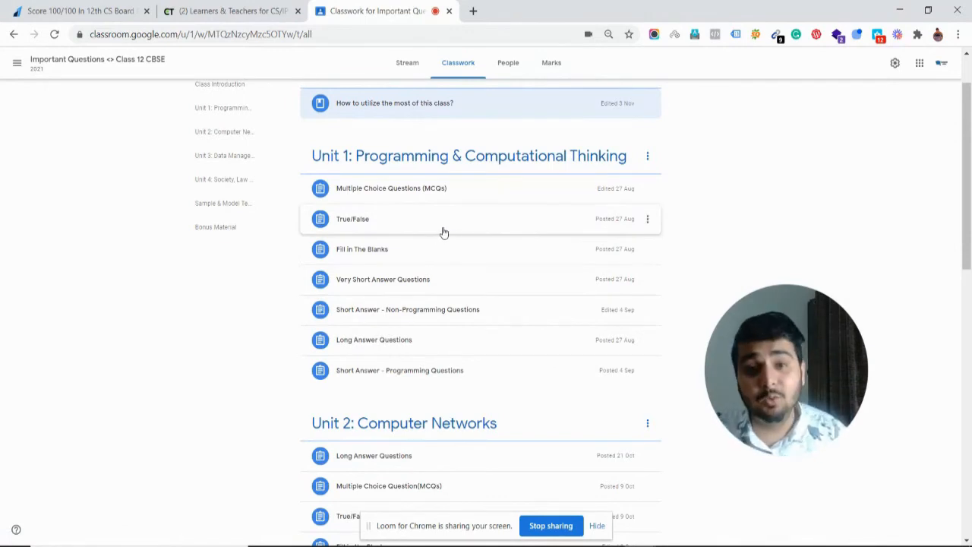
{"action": "mouse_move", "coordinate": [444, 170]}
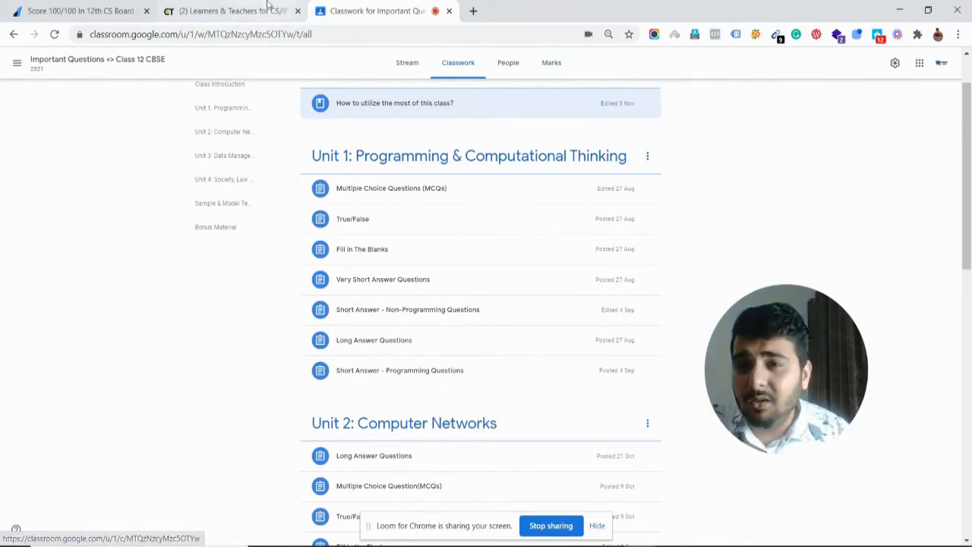
{"action": "left_click", "coordinate": [228, 11]}
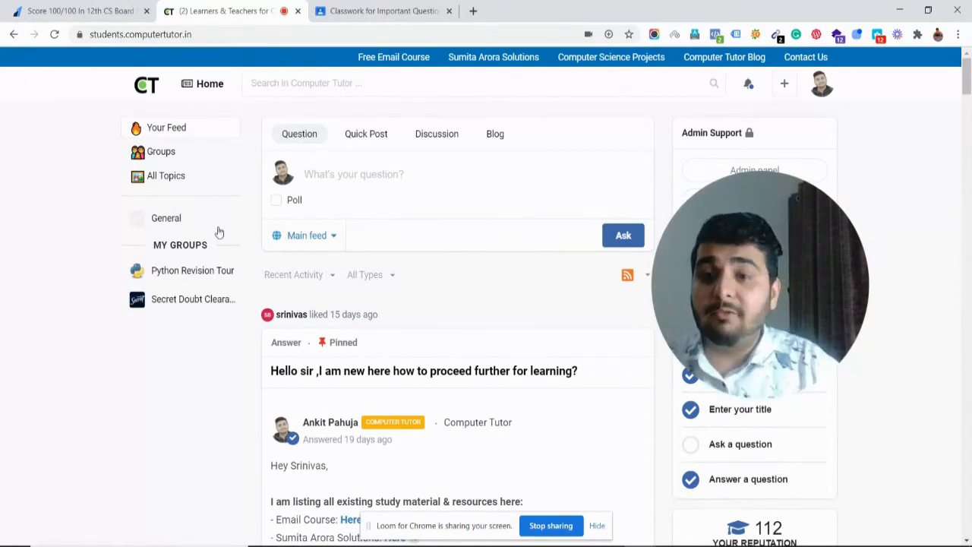
{"action": "mouse_move", "coordinate": [196, 311]}
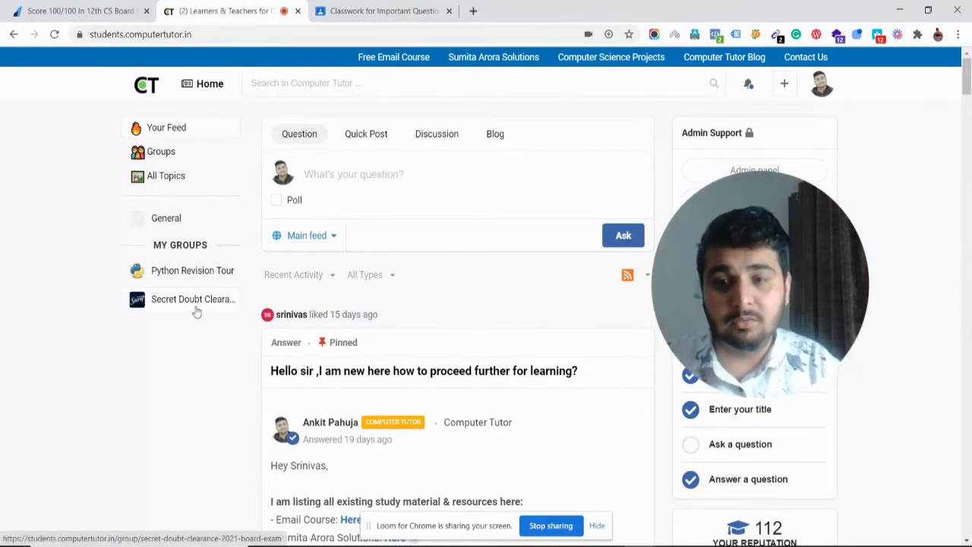
Step: Open the Secret Doubt Clearance 2021 Board Exam group from My Groups
{"action": "left_click", "coordinate": [193, 298]}
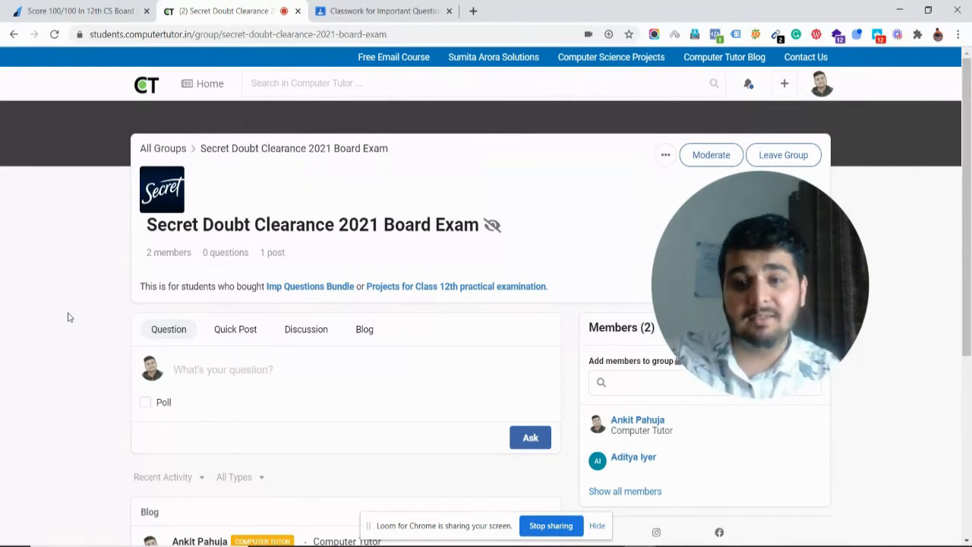
Step: Read the group post's 21 Days Preparation Plan, Imp Resources and chapter checklists, returning to the group header
{"action": "scroll", "scroll_direction": "down", "scroll_amount": 3}
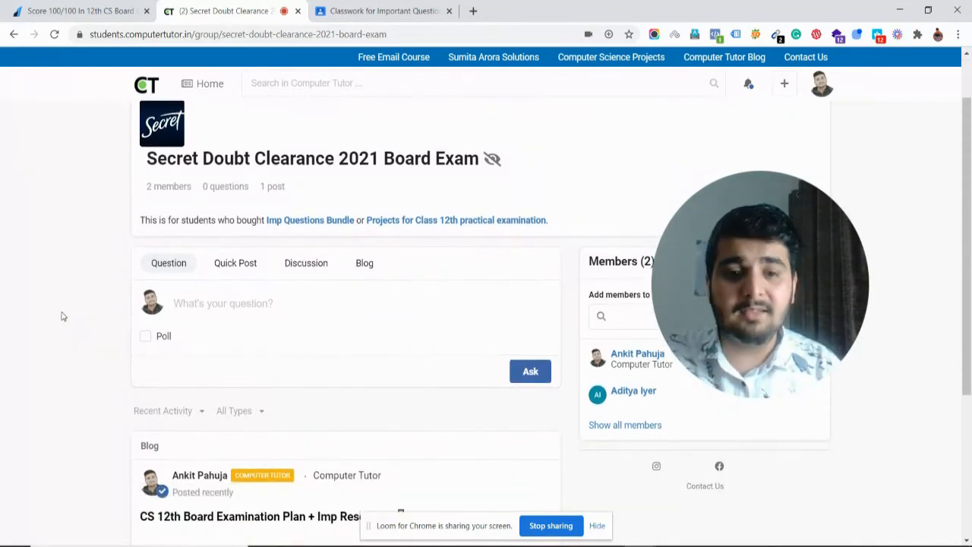
{"action": "scroll", "scroll_direction": "down", "scroll_amount": 3}
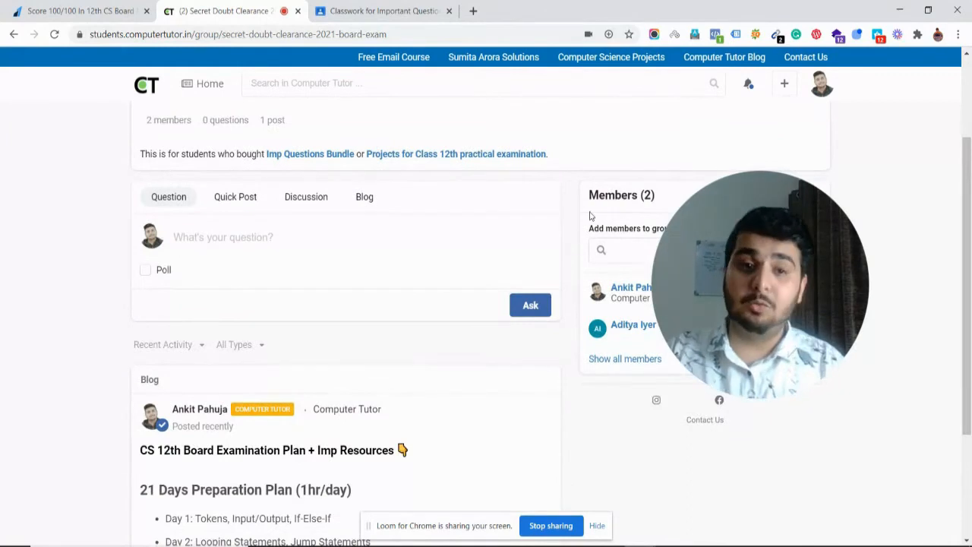
{"action": "mouse_move", "coordinate": [419, 288]}
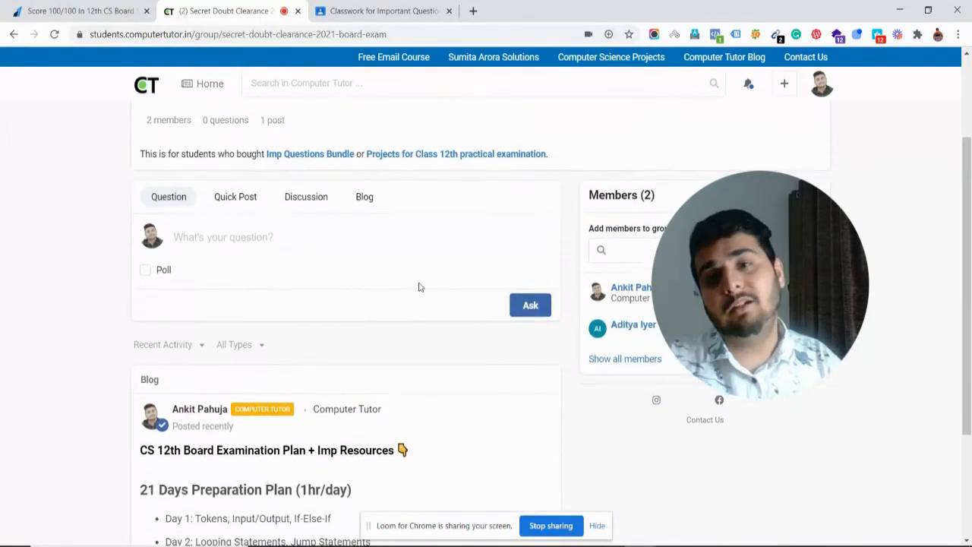
{"action": "scroll", "scroll_direction": "down", "scroll_amount": 3}
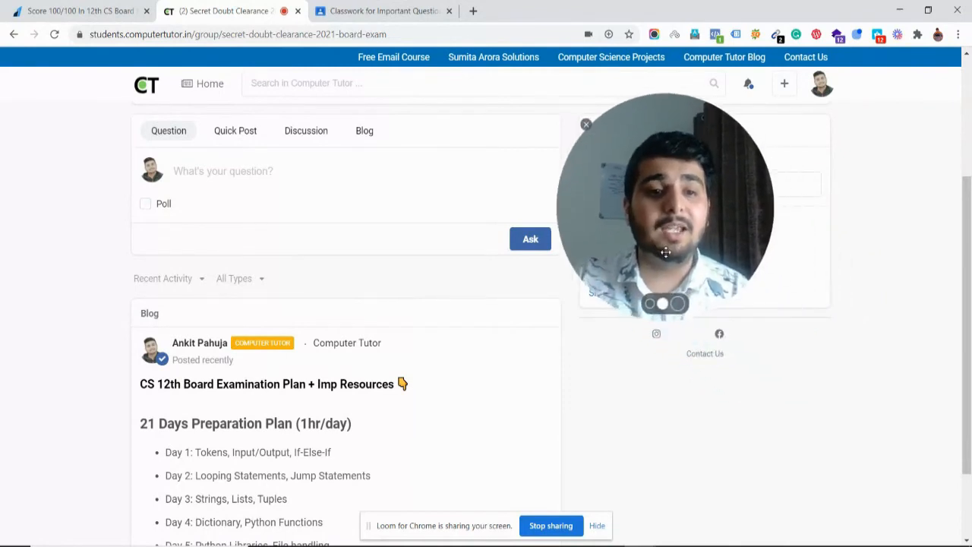
{"action": "scroll", "scroll_direction": "down", "scroll_amount": 3}
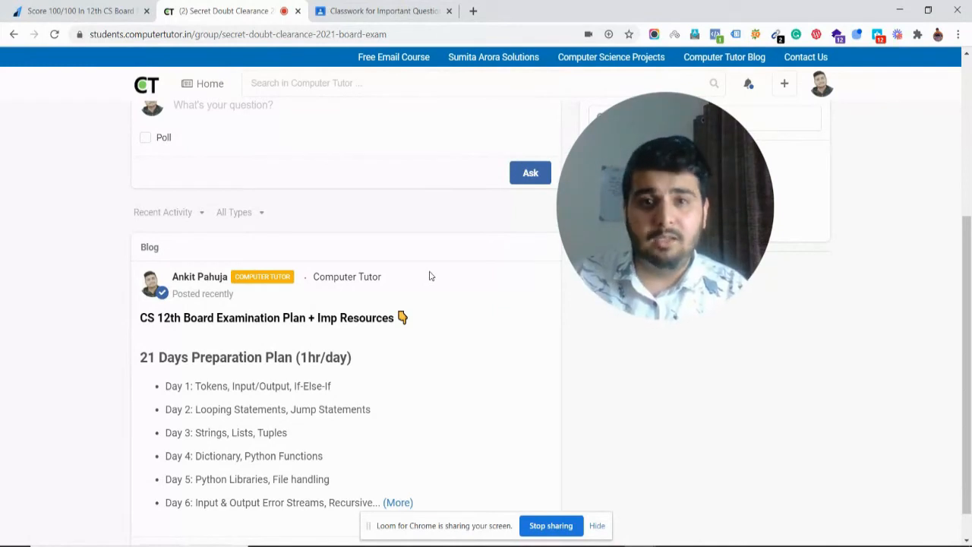
{"action": "scroll", "scroll_direction": "down", "scroll_amount": 3}
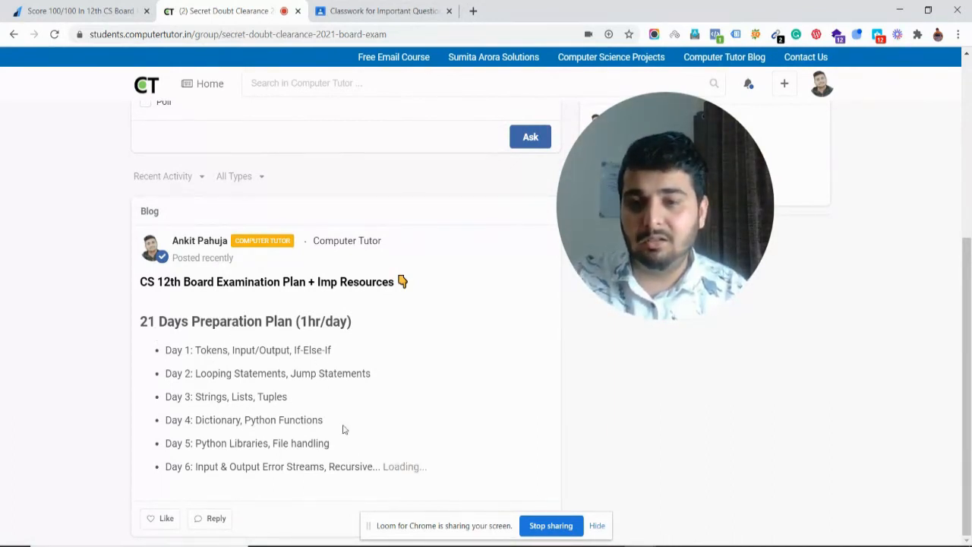
{"action": "scroll", "scroll_direction": "down", "scroll_amount": 3}
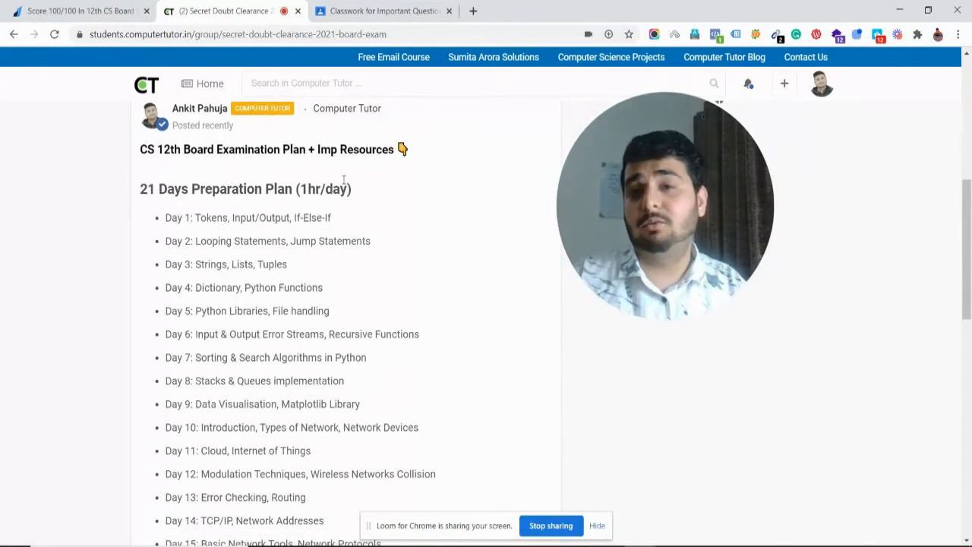
{"action": "scroll", "scroll_direction": "down", "scroll_amount": 3}
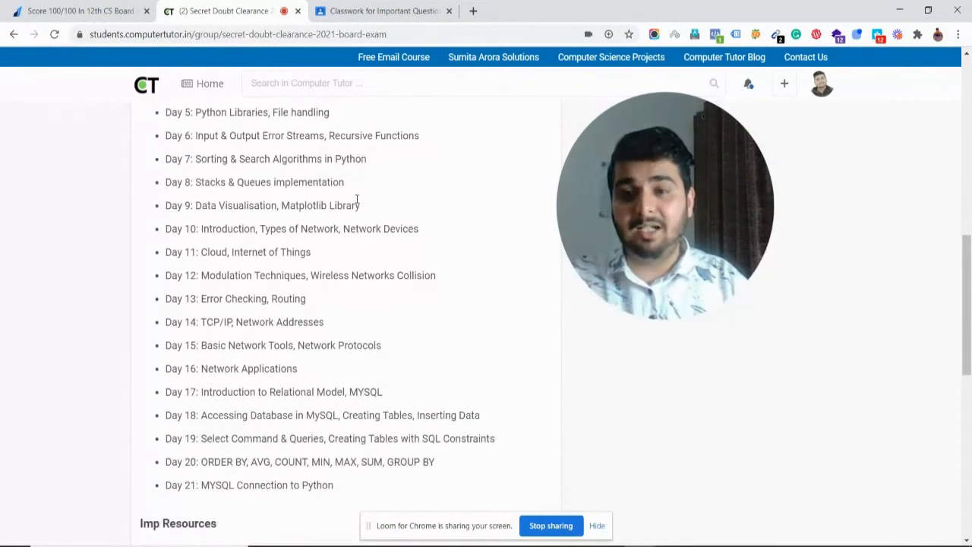
{"action": "scroll", "scroll_direction": "up", "scroll_amount": 3}
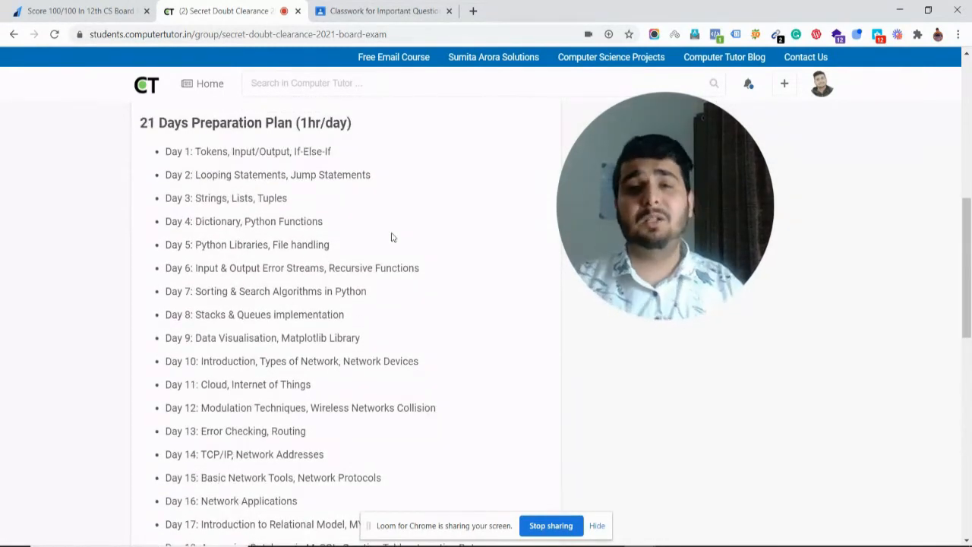
{"action": "scroll", "scroll_direction": "down", "scroll_amount": 3}
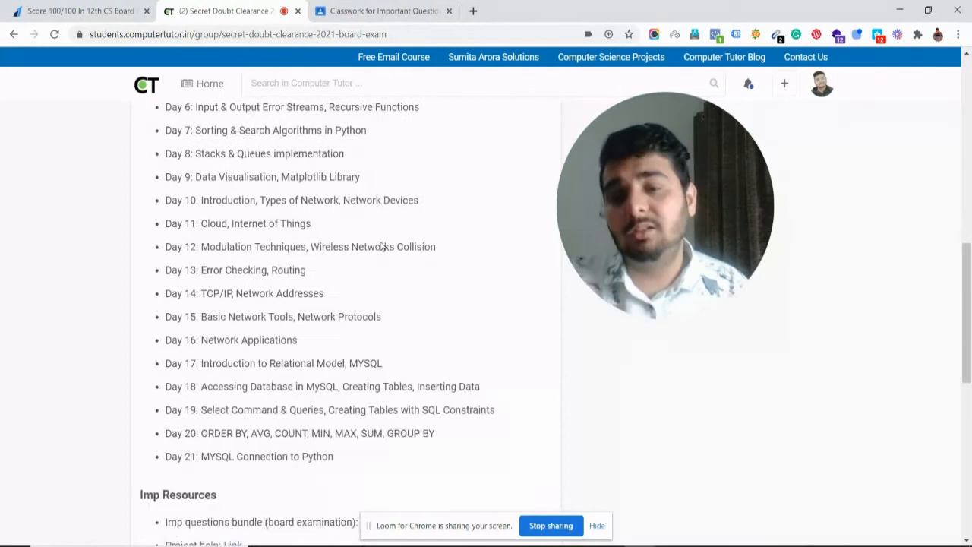
{"action": "scroll", "scroll_direction": "down", "scroll_amount": 3}
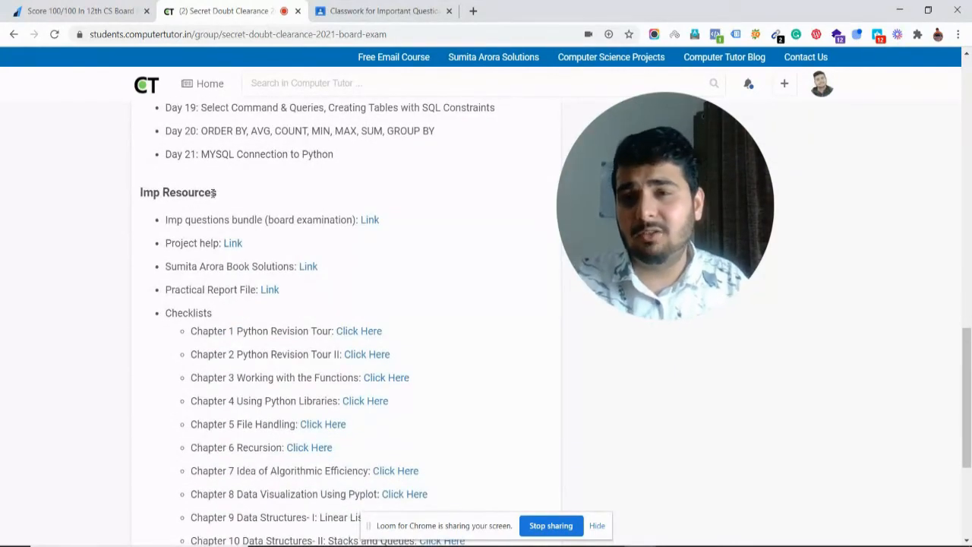
{"action": "scroll", "scroll_direction": "down", "scroll_amount": 3}
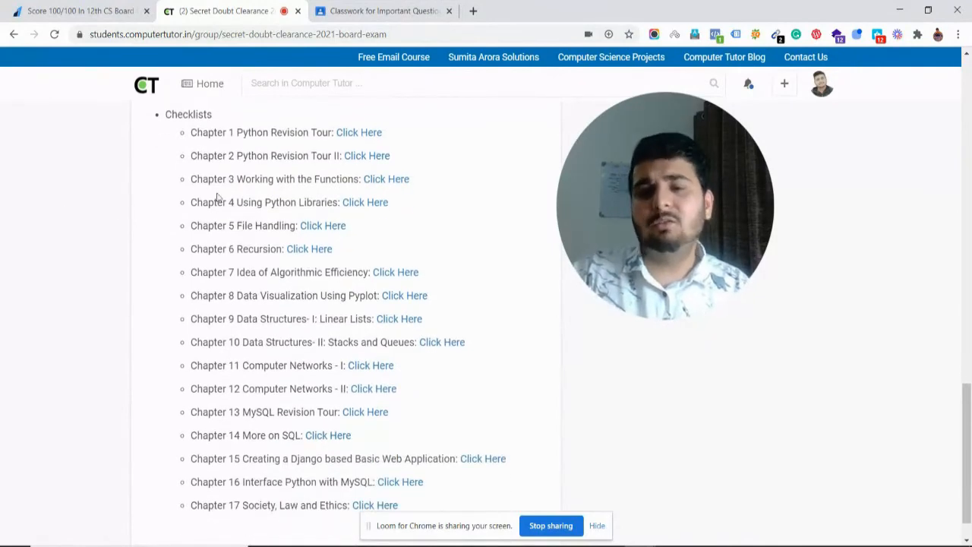
{"action": "scroll", "scroll_direction": "up", "scroll_amount": 3}
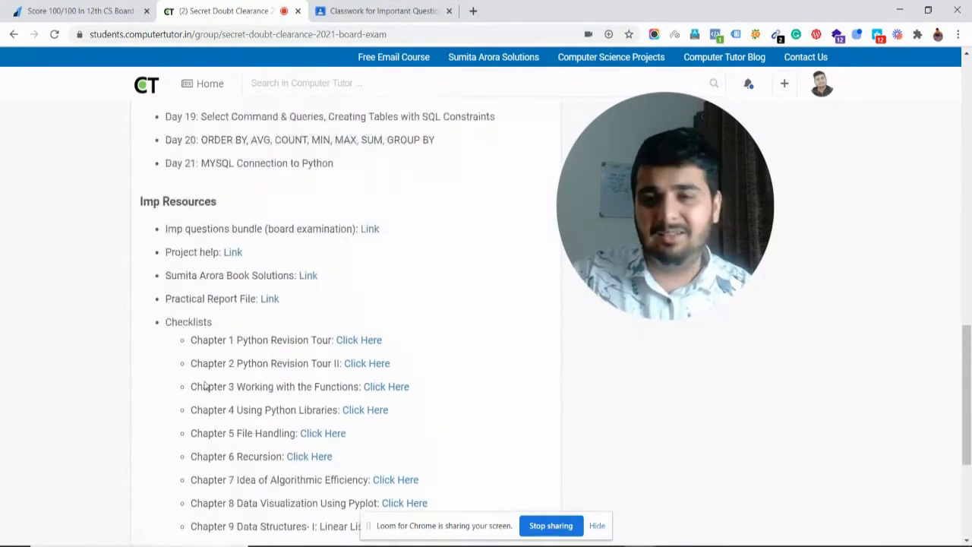
{"action": "scroll", "scroll_direction": "up", "scroll_amount": 3}
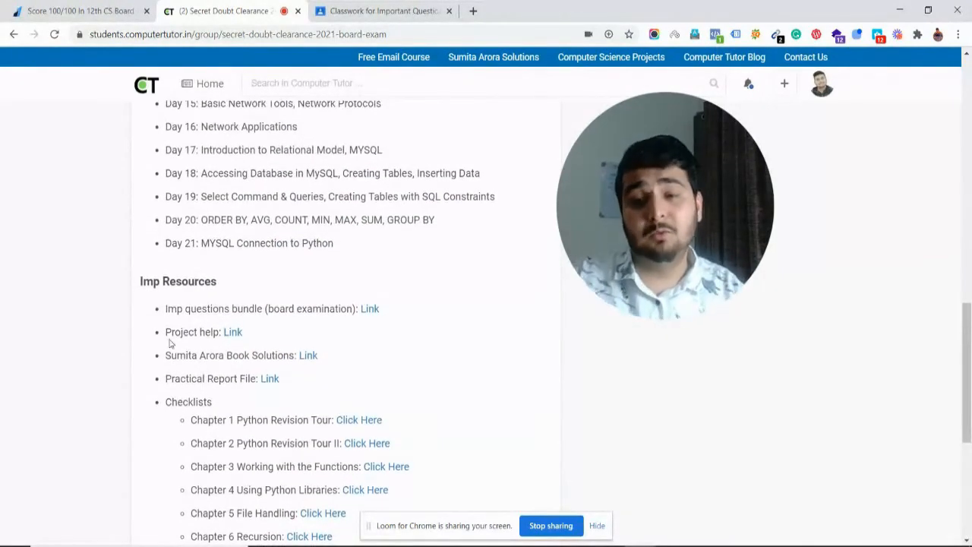
{"action": "scroll", "scroll_direction": "up", "scroll_amount": 3}
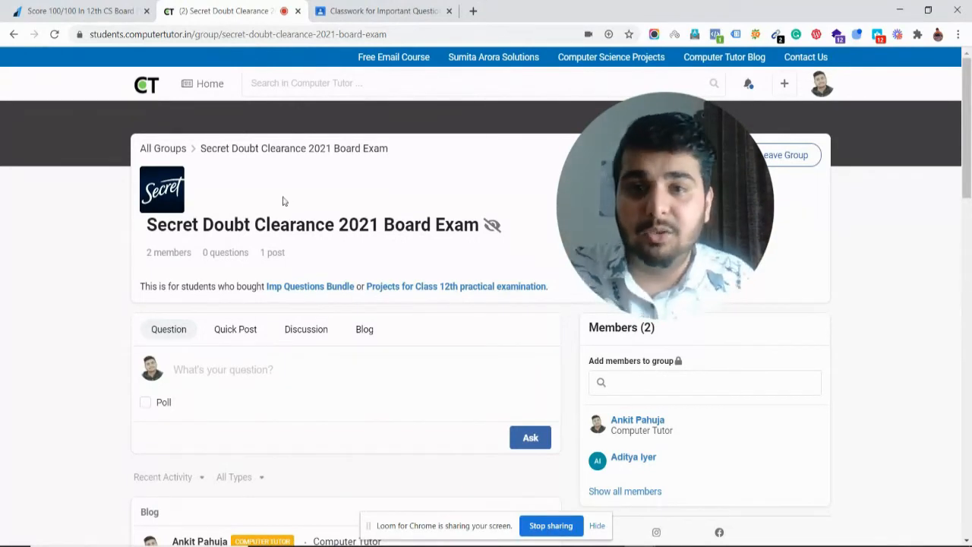
Step: Leave the group page and return to the Important Questions class's Classwork listing
{"action": "key", "text": "alt+tab"}
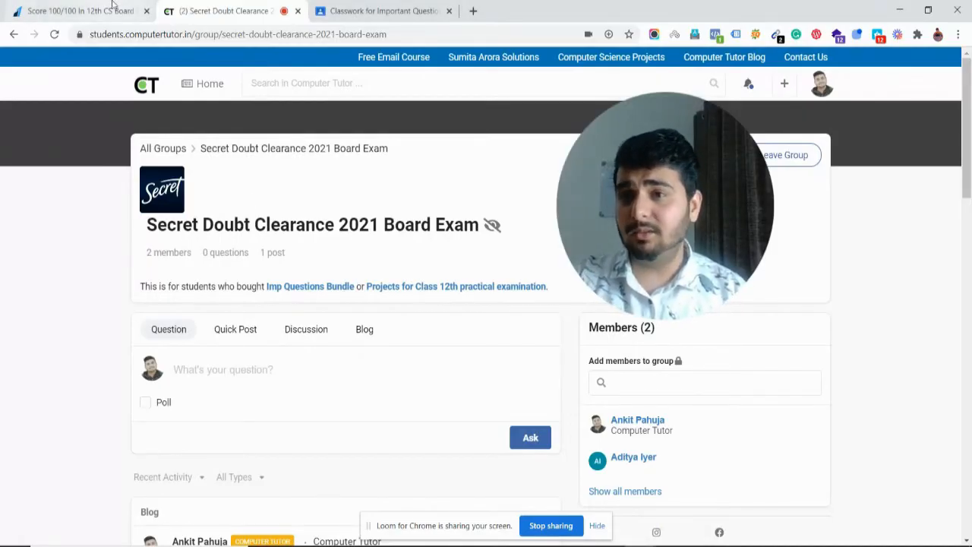
{"action": "left_click", "coordinate": [395, 11]}
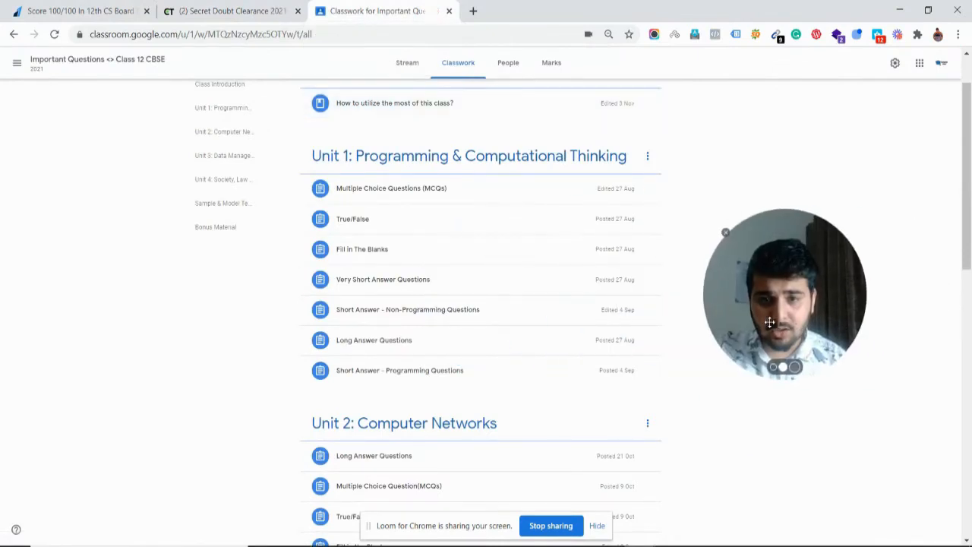
{"action": "scroll", "scroll_direction": "down", "scroll_amount": 3}
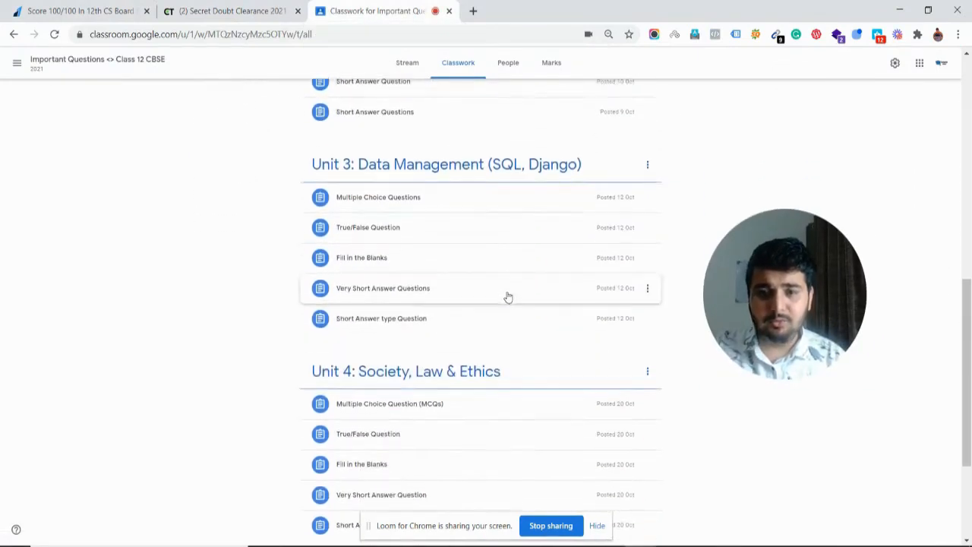
{"action": "scroll", "scroll_direction": "up", "scroll_amount": 3}
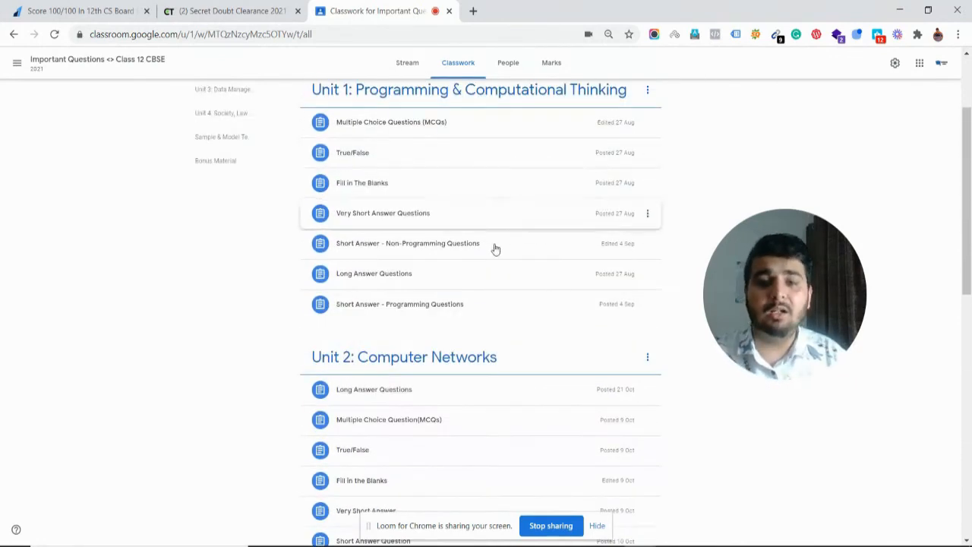
{"action": "mouse_move", "coordinate": [442, 298]}
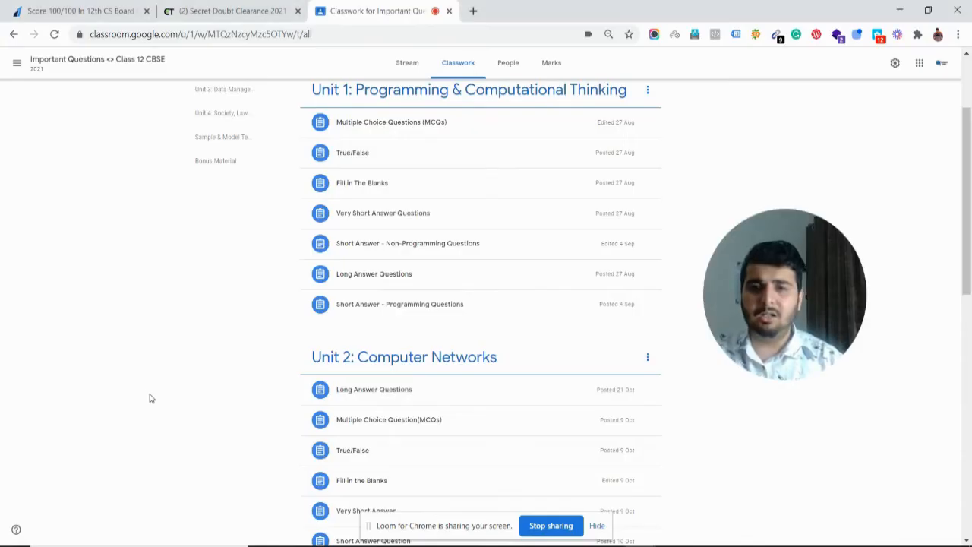
{"action": "scroll", "scroll_direction": "up", "scroll_amount": 3}
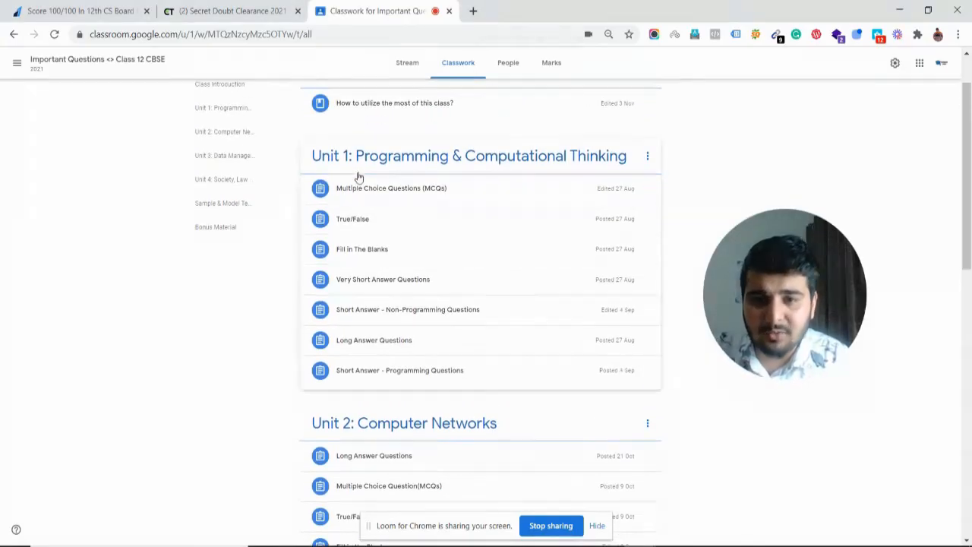
{"action": "mouse_move", "coordinate": [389, 204]}
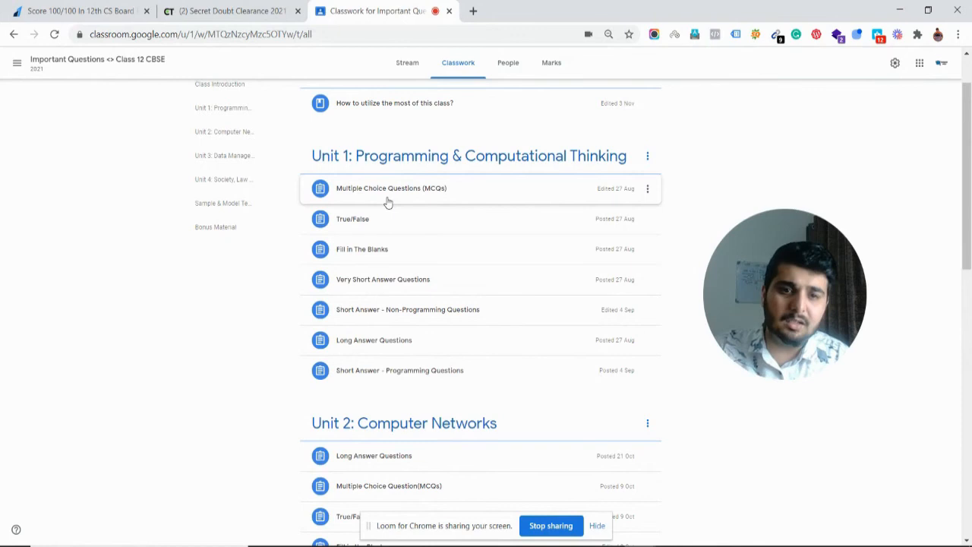
Step: Expand Unit 1's Multiple Choice Questions (MCQs) assignment and open its attached Google Form
{"action": "left_click", "coordinate": [392, 188]}
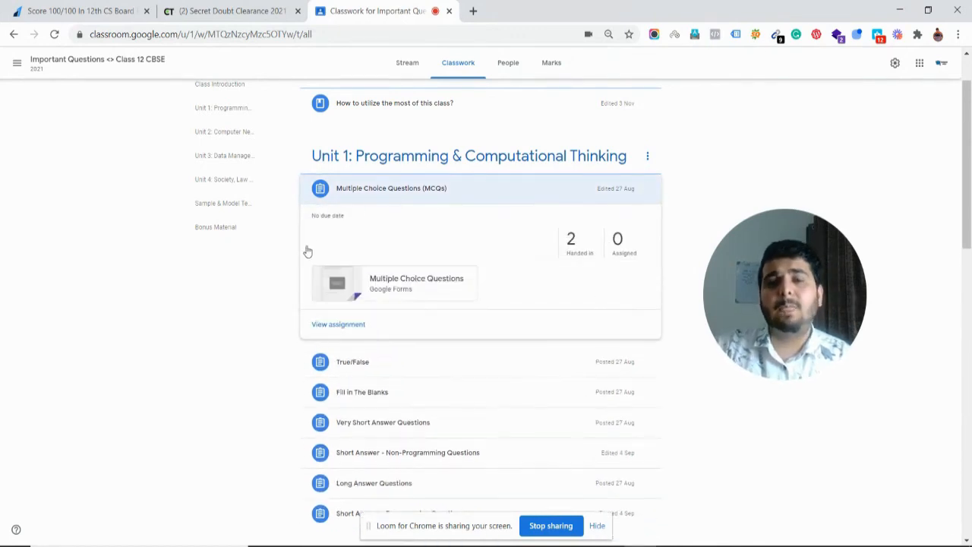
{"action": "mouse_move", "coordinate": [266, 310]}
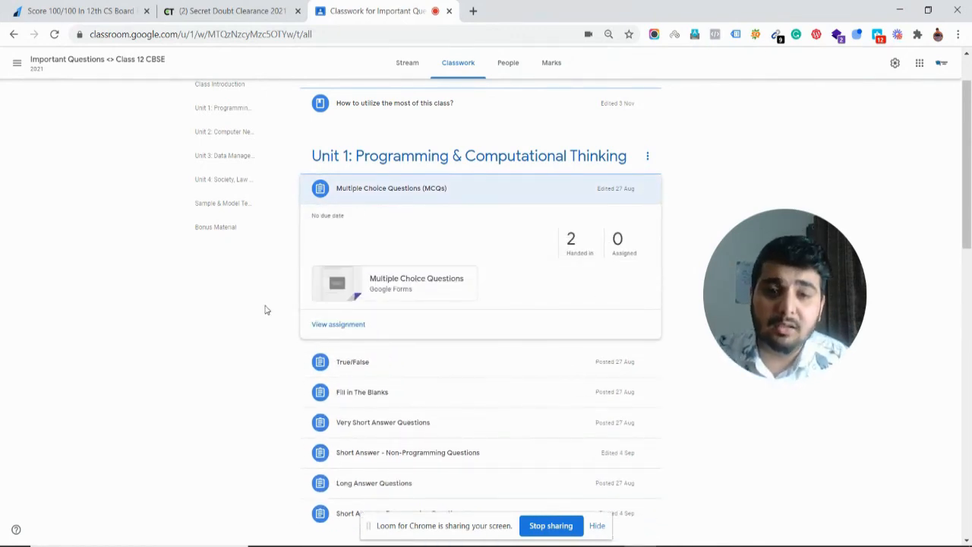
{"action": "mouse_move", "coordinate": [404, 279]}
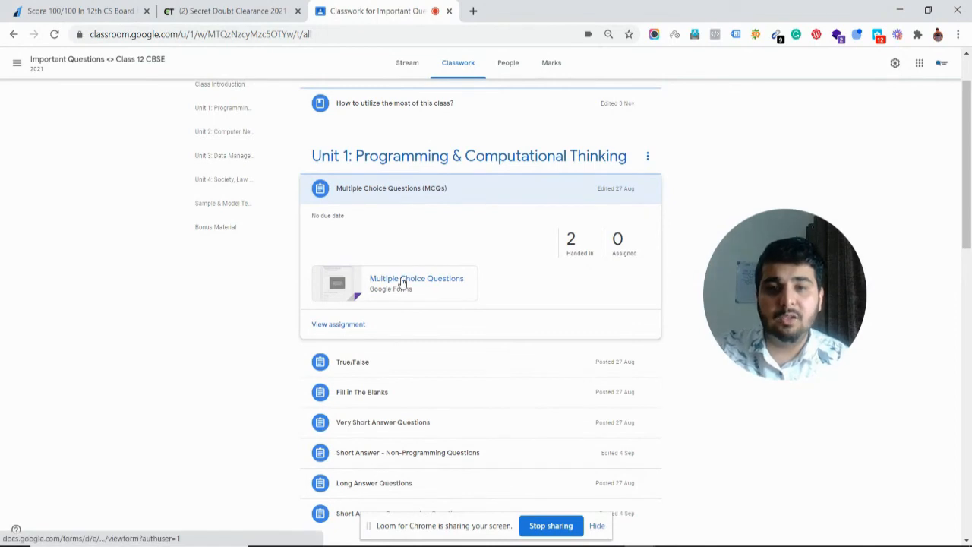
{"action": "left_click", "coordinate": [417, 278]}
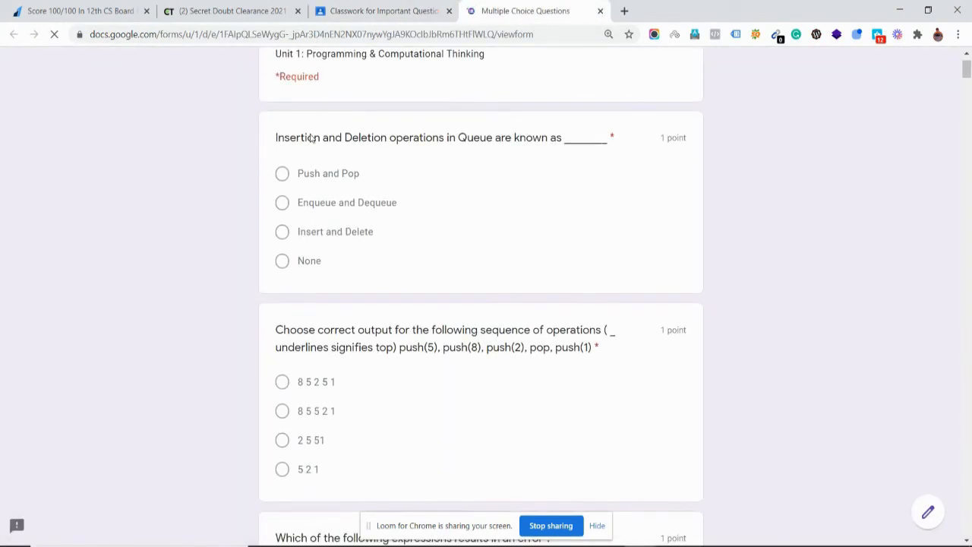
Step: Review the Unit 1 MCQ form and its solutions video, then return to the classroom's Classwork
{"action": "scroll", "scroll_direction": "down", "scroll_amount": 3}
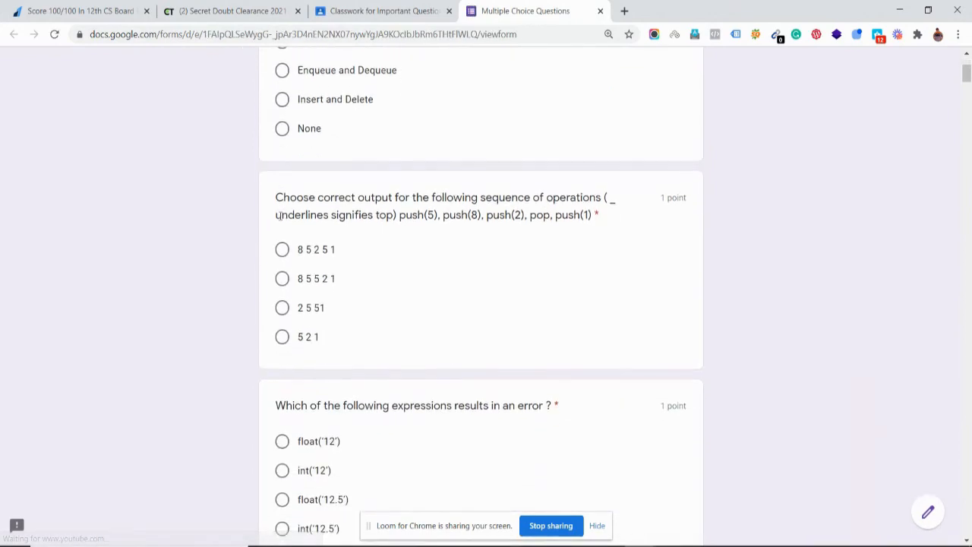
{"action": "scroll", "scroll_direction": "down", "scroll_amount": 3}
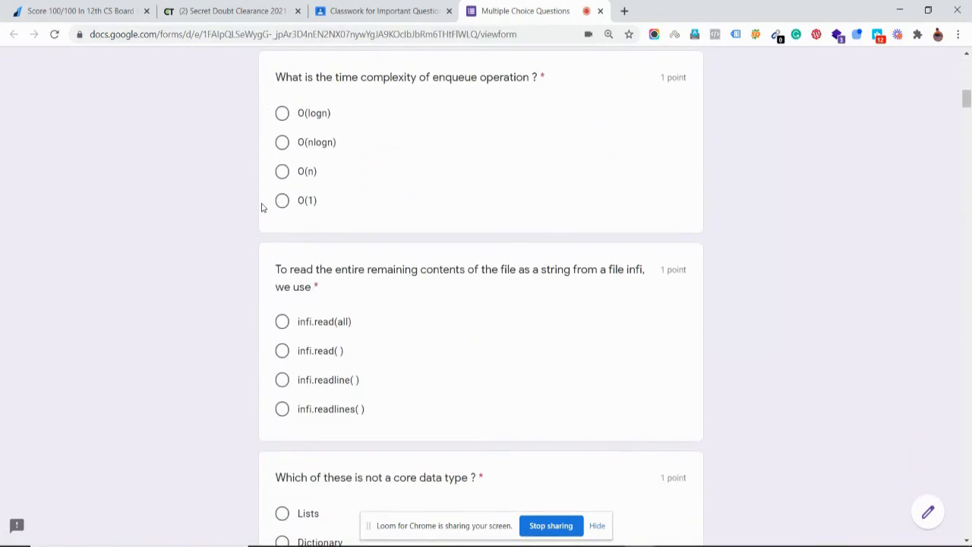
{"action": "scroll", "scroll_direction": "down", "scroll_amount": 3}
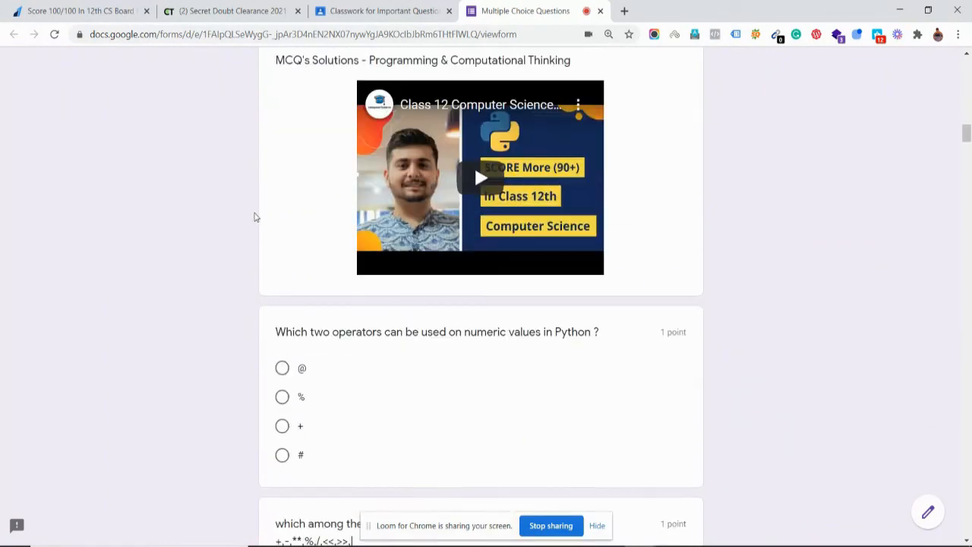
{"action": "scroll", "scroll_direction": "down", "scroll_amount": 3}
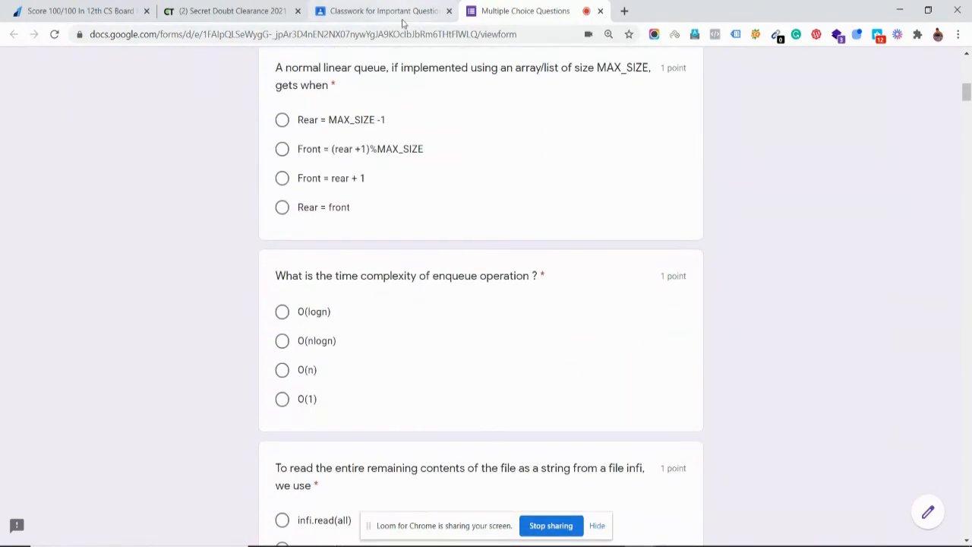
{"action": "left_click", "coordinate": [398, 11]}
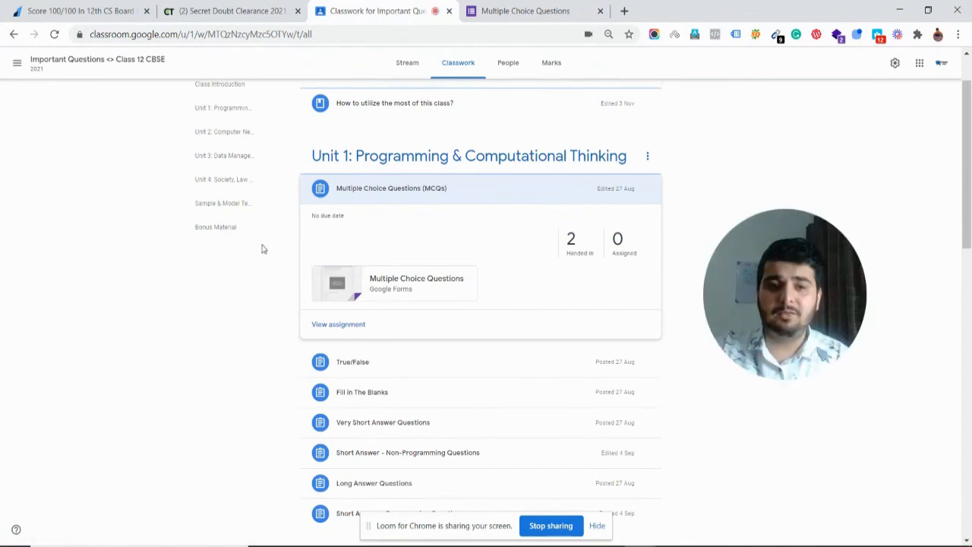
{"action": "scroll", "scroll_direction": "down", "scroll_amount": 3}
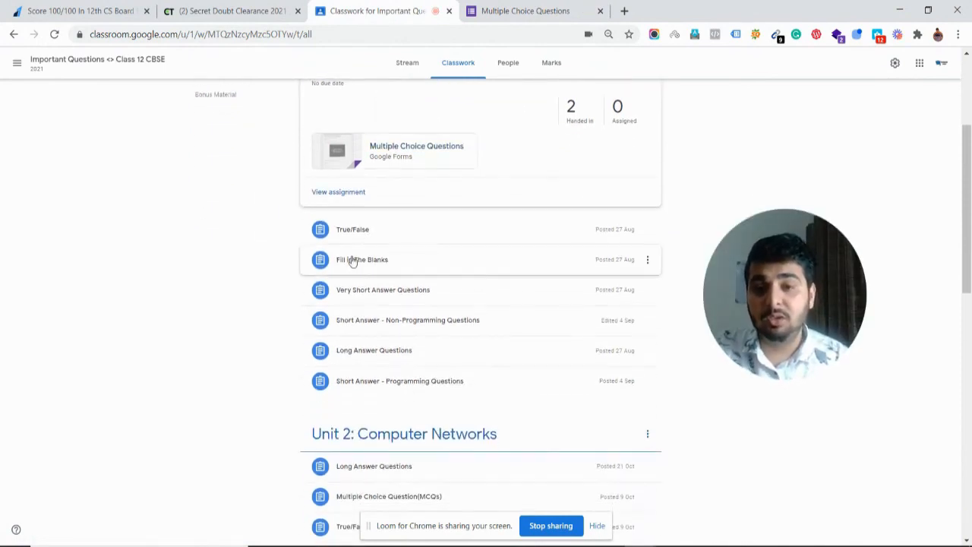
{"action": "mouse_move", "coordinate": [377, 332]}
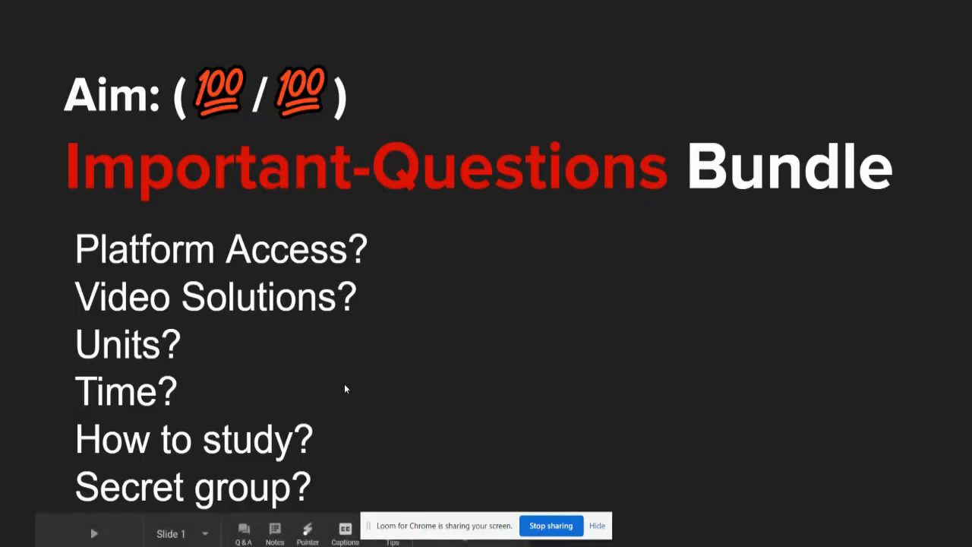
{"action": "mouse_move", "coordinate": [259, 370]}
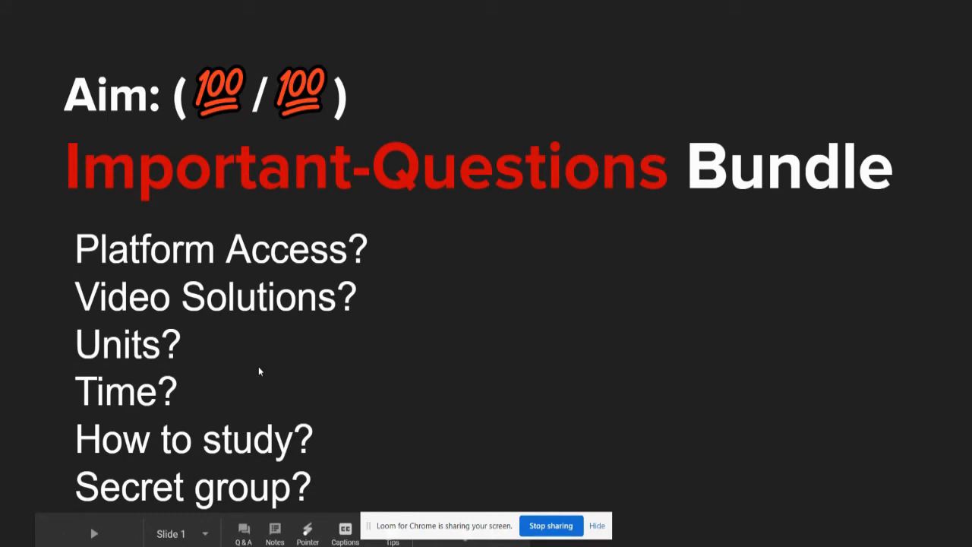